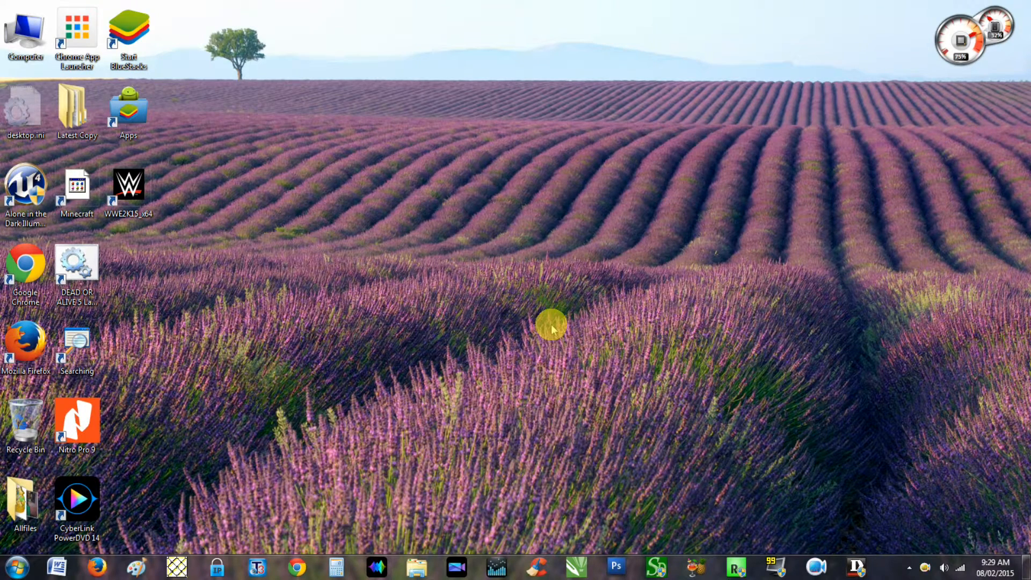
pyautogui.moveTo(746, 361)
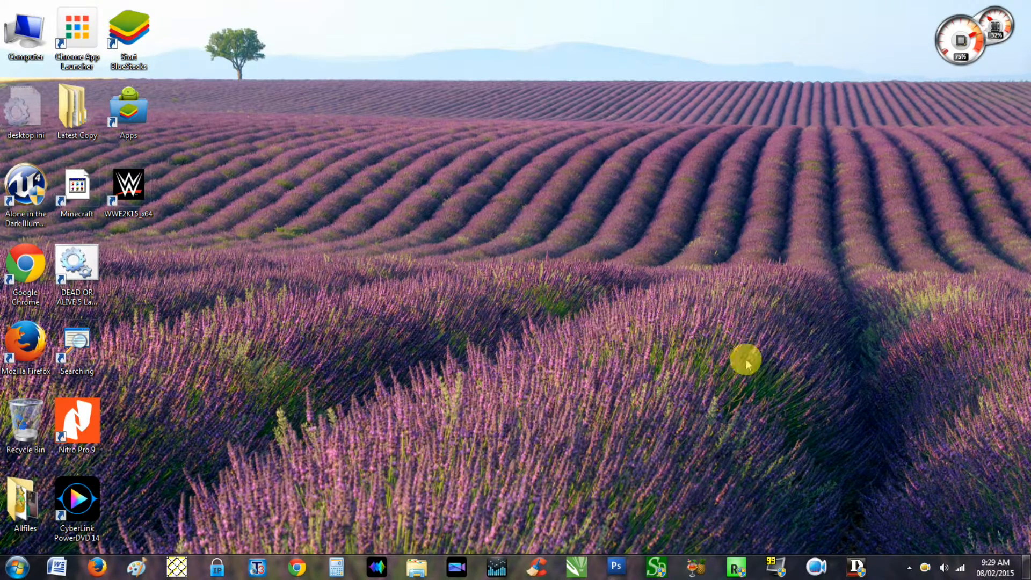
pyautogui.moveTo(611, 322)
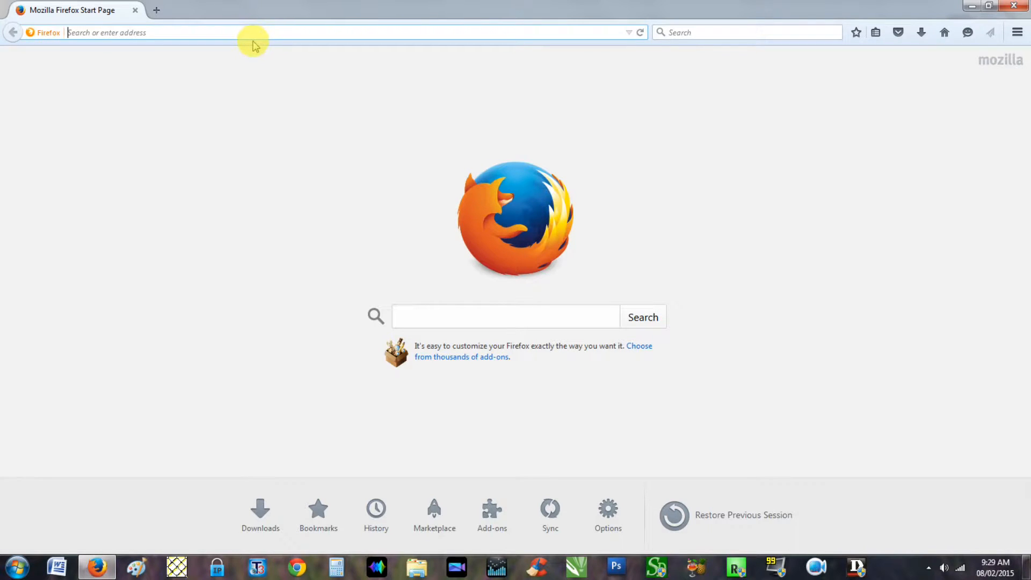
# - Go to microsoft.com/en-us/evalcenter/evaluate-windows-10-enterprise in the address bar
pyautogui.write('https://www.microsoft.com/en-us/evalcenter/evaluate-windows-10-enterprise')
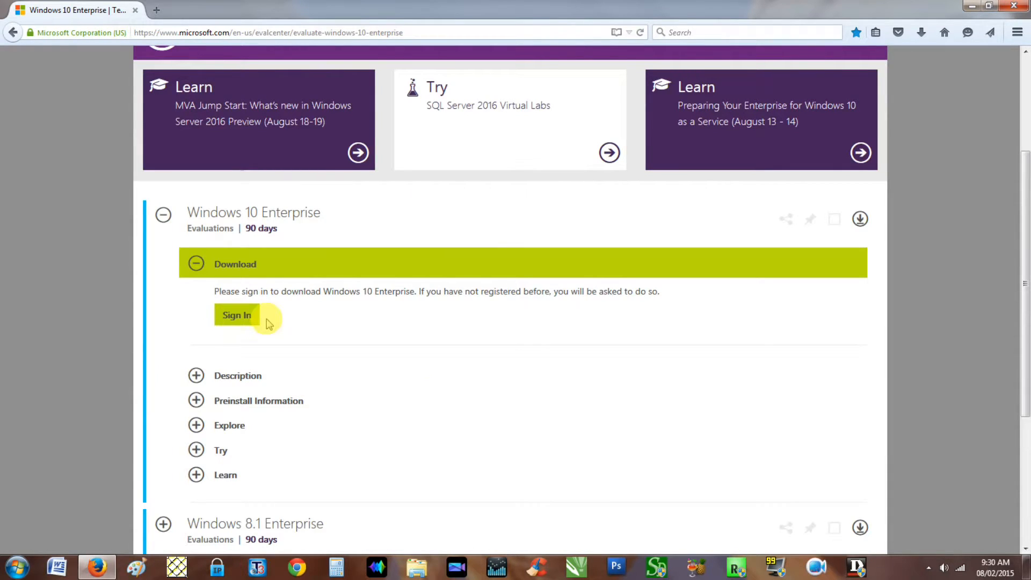
# - Choose Sign In under the Download section to reach the Microsoft account page
pyautogui.click(237, 316)
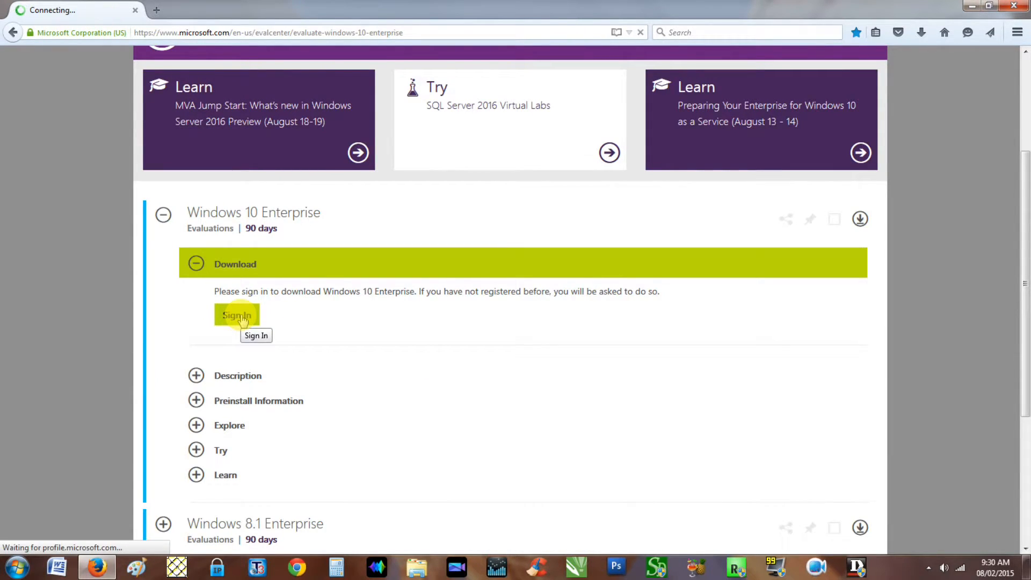
pyautogui.click(237, 316)
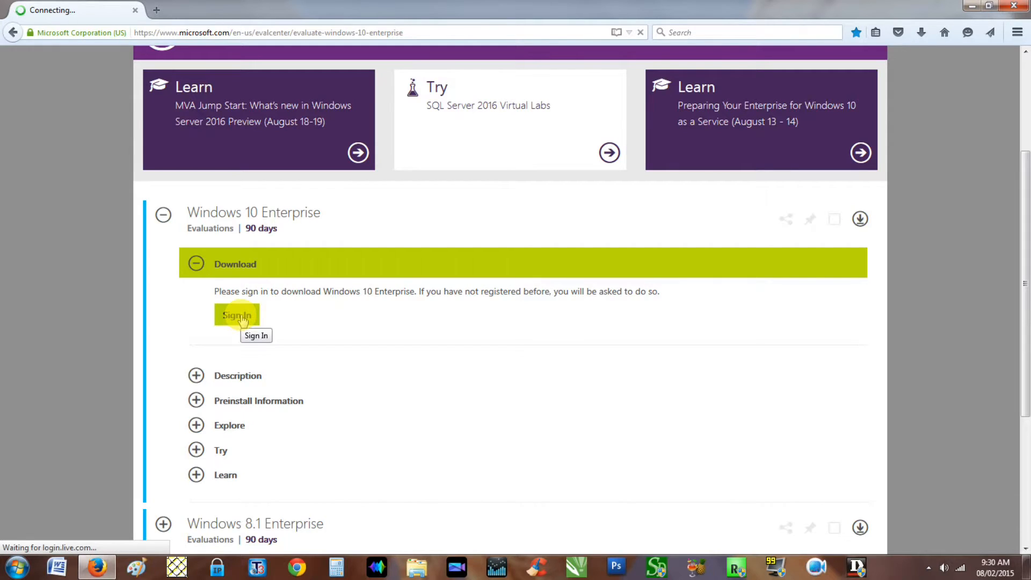
pyautogui.click(237, 316)
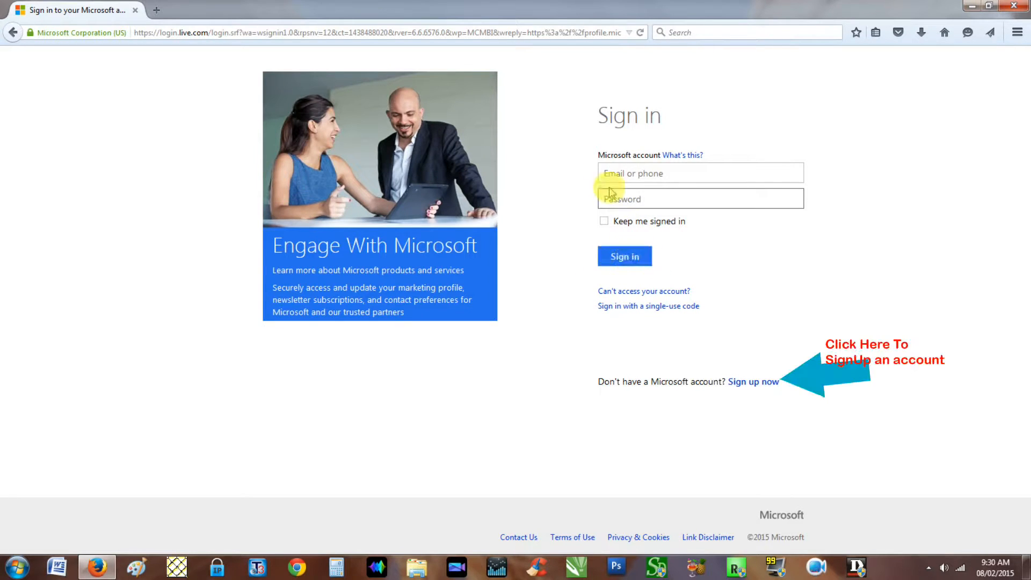
# - Sign in with the ediffmail.com Microsoft account credentials and return to the evaluation page
pyautogui.write('ediffmail.com')
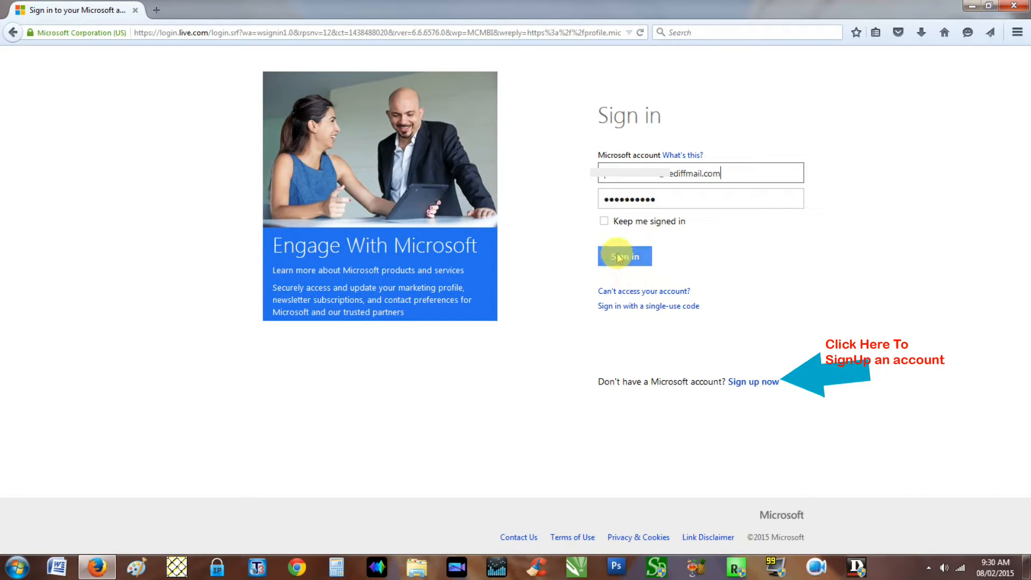
pyautogui.click(624, 256)
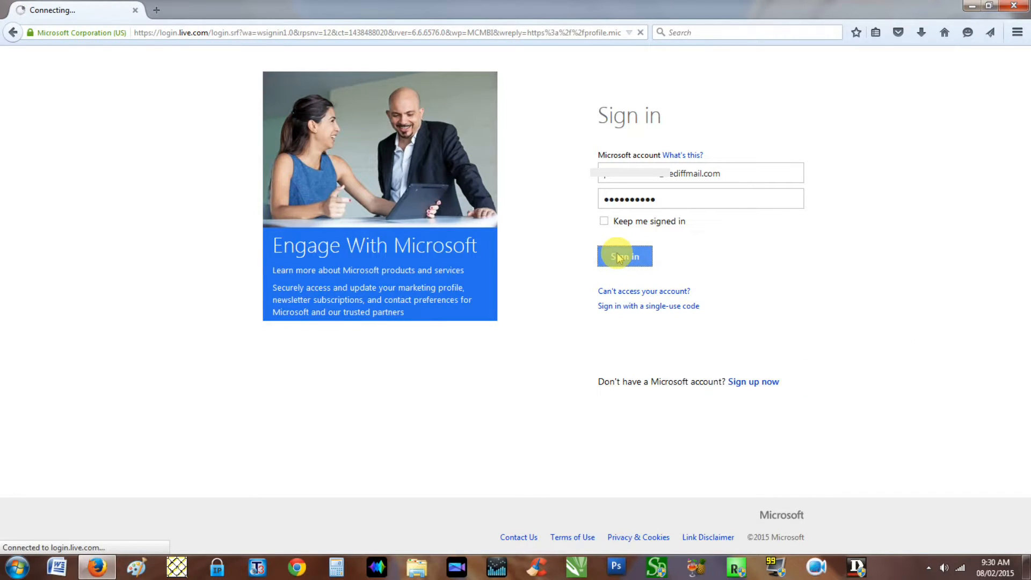
pyautogui.click(625, 255)
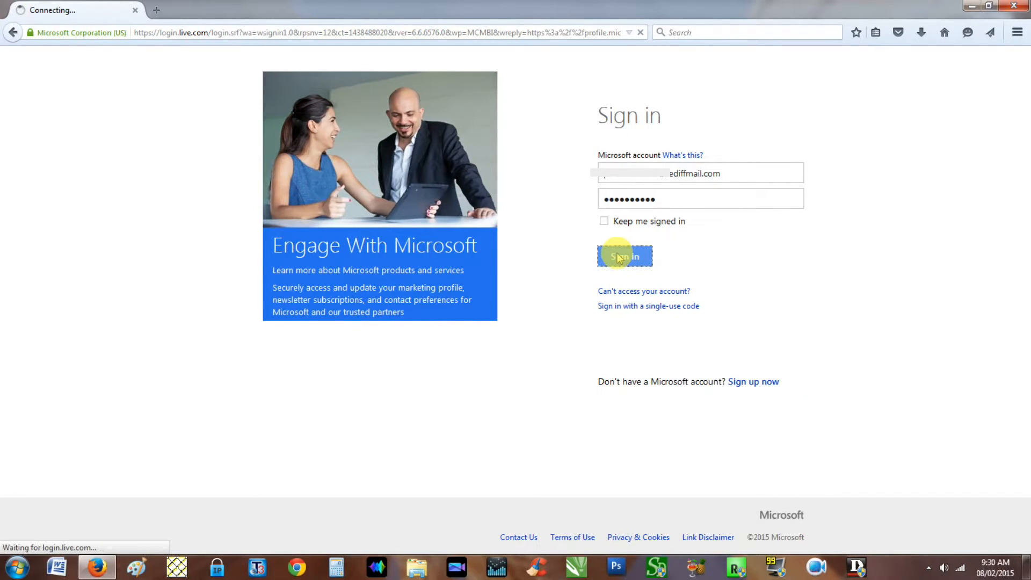
pyautogui.click(625, 256)
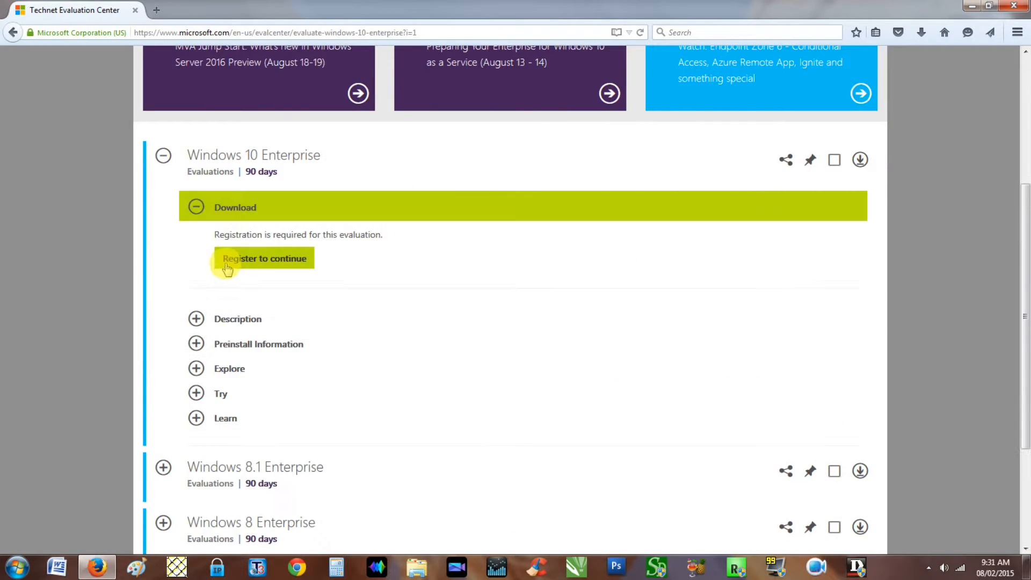
pyautogui.moveTo(299, 266)
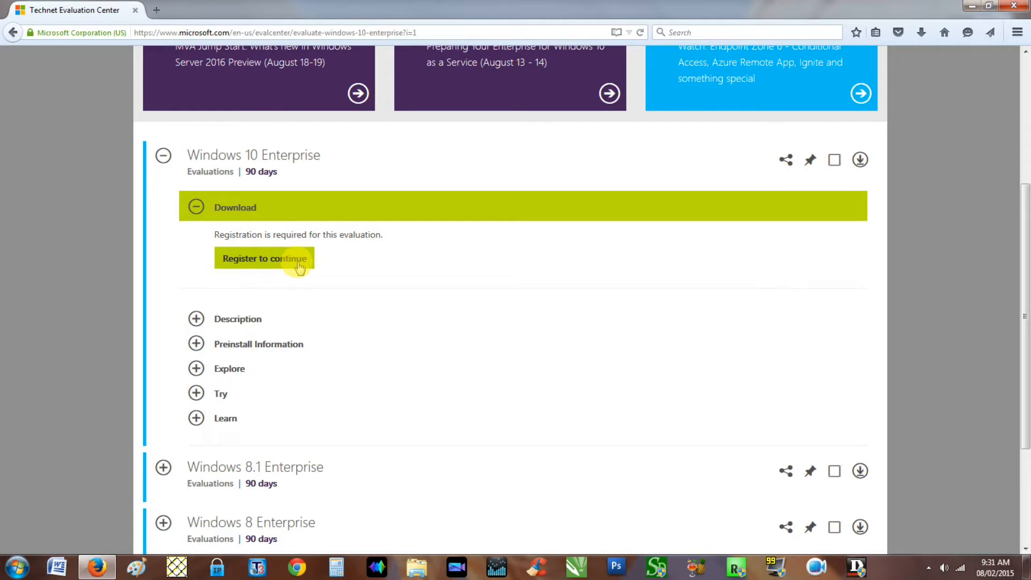
# - Choose Register to continue so the Windows 10 Enterprise download form loads
pyautogui.click(264, 258)
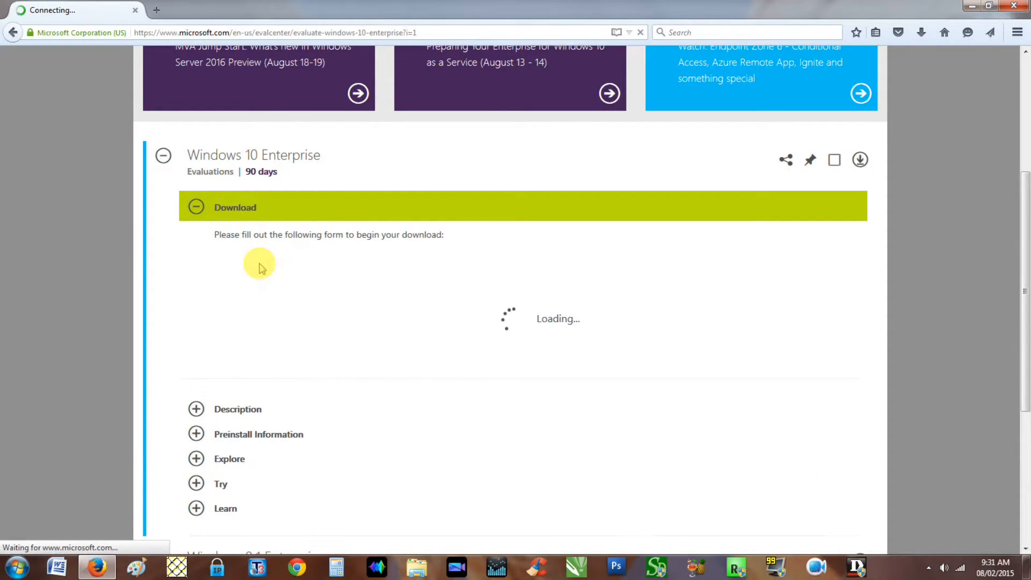
pyautogui.moveTo(483, 322)
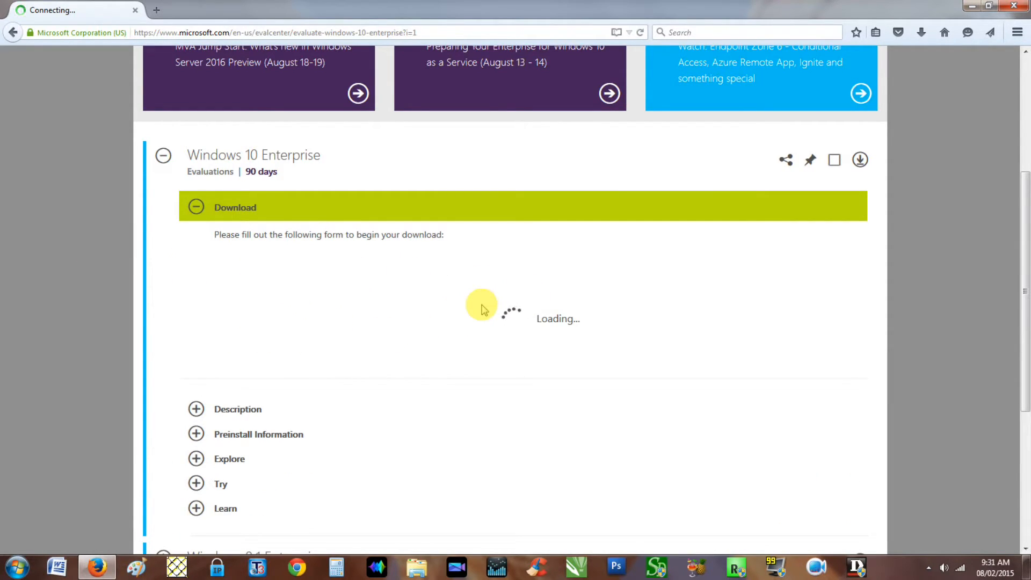
# - Enter the company field text and choose Technology Evaluator as the primary role
pyautogui.scroll(-3)
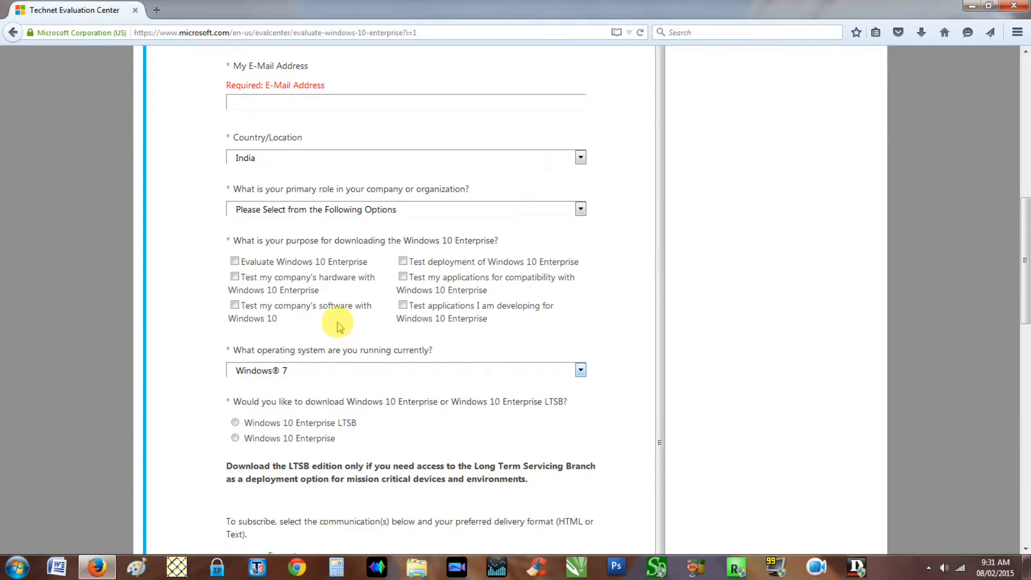
pyautogui.scroll(3)
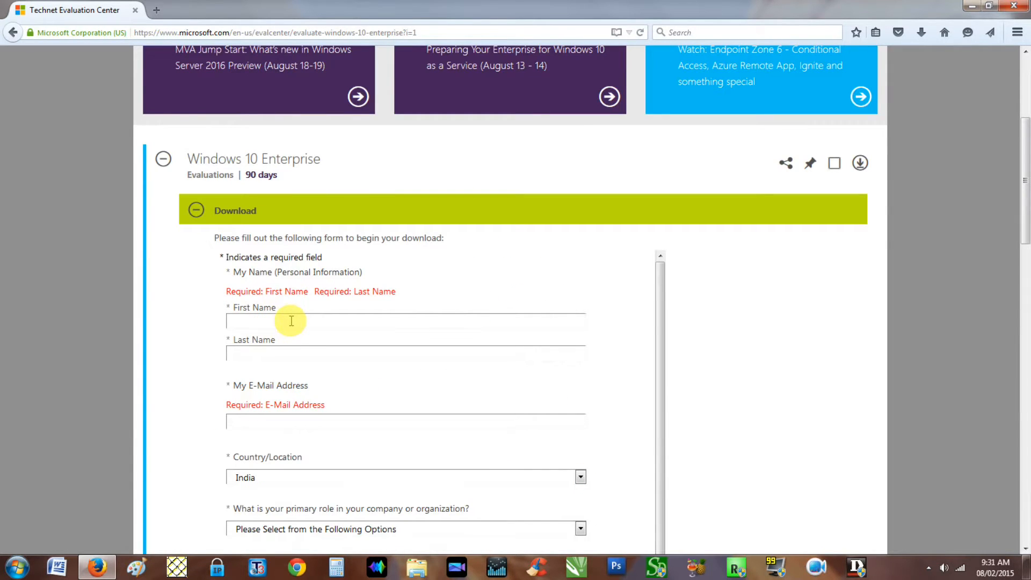
pyautogui.write('E')
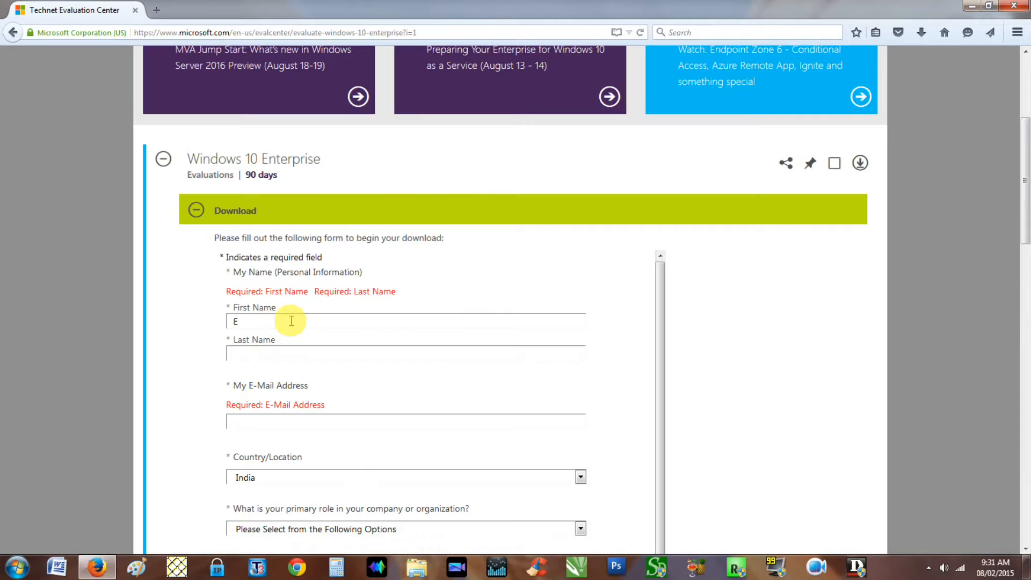
pyautogui.write('SOFT')
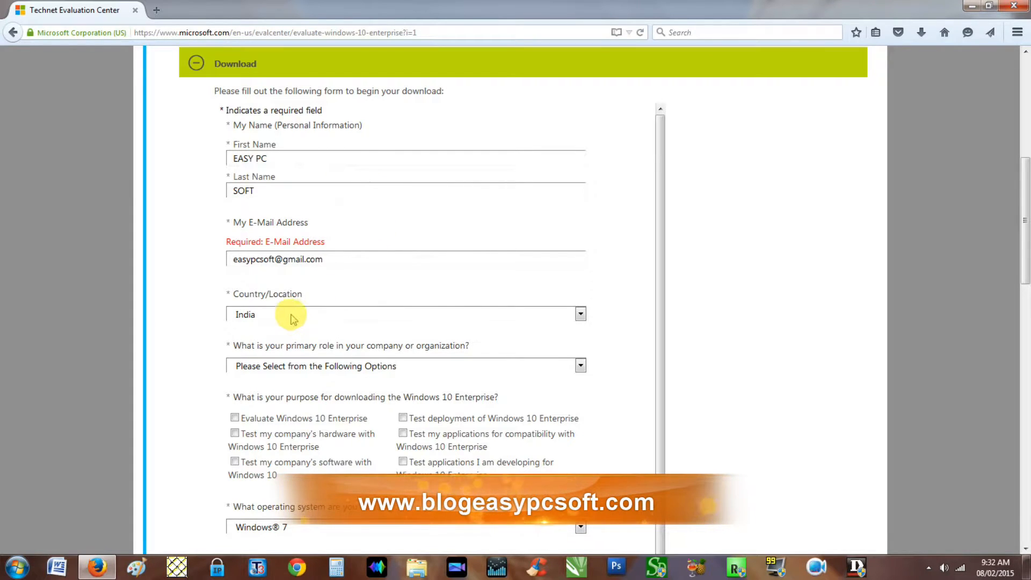
pyautogui.click(580, 349)
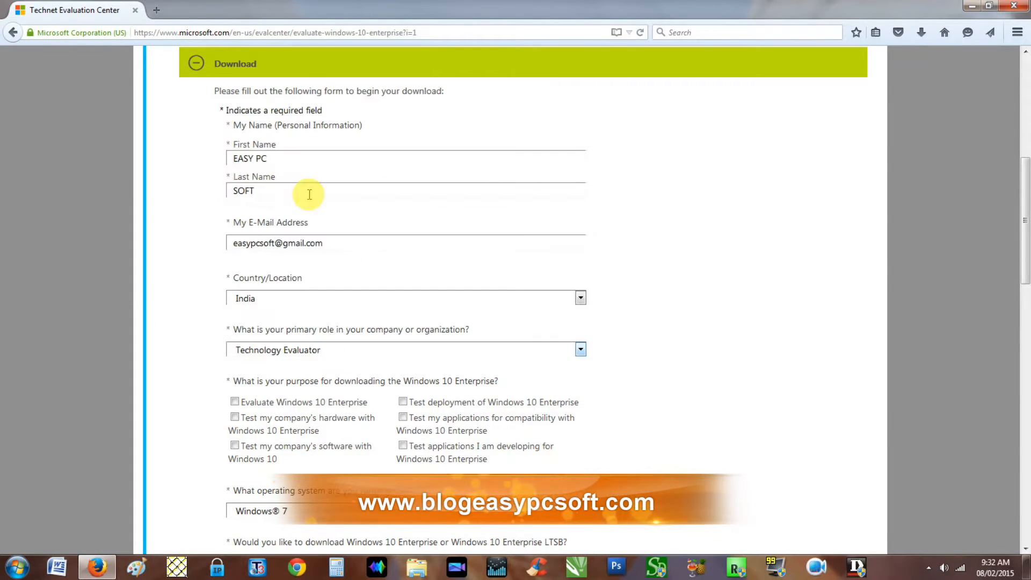
# - Keep Windows 7 as current operating system and review the remaining form options
pyautogui.scroll(-3)
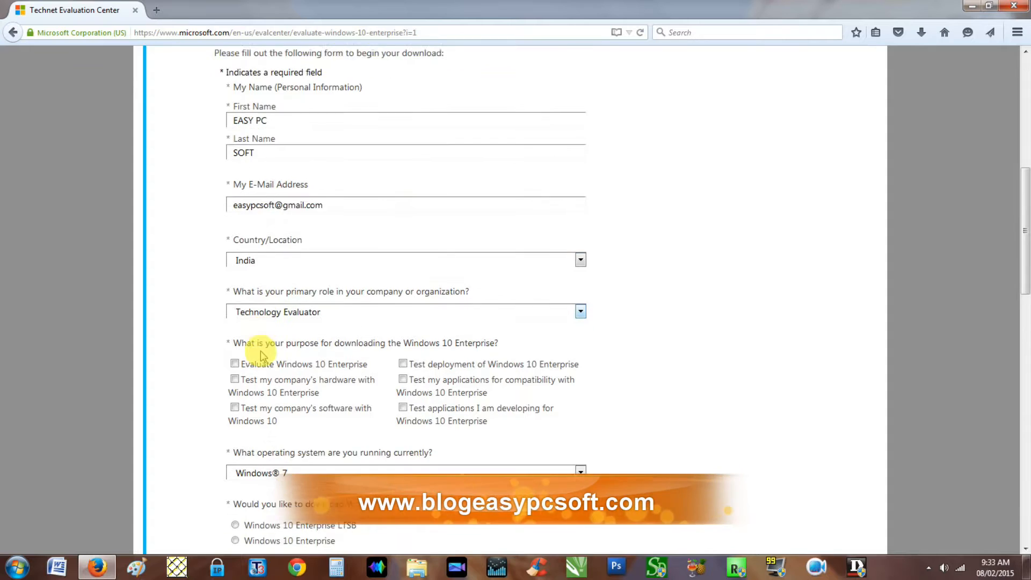
pyautogui.scroll(-3)
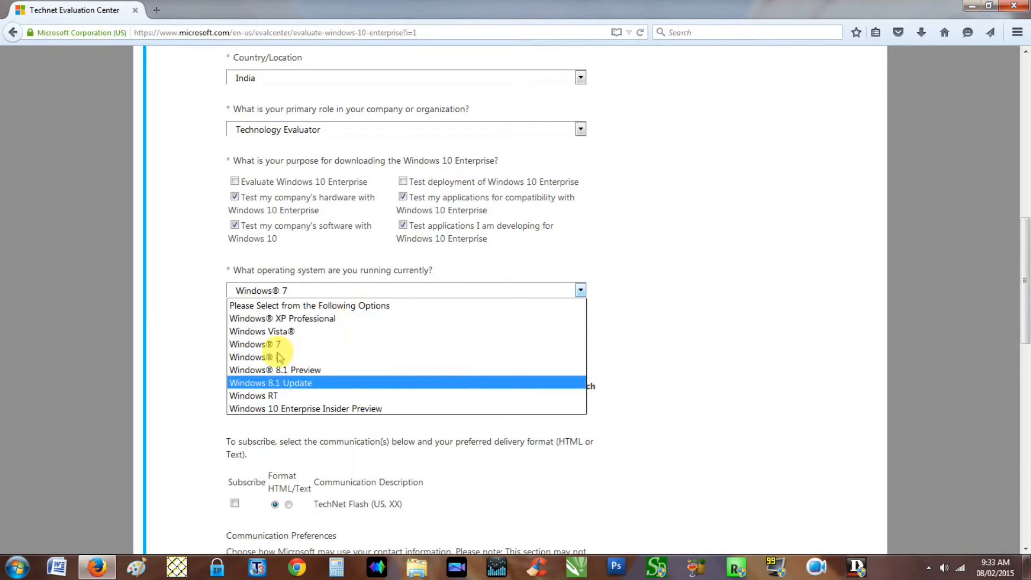
pyautogui.click(263, 344)
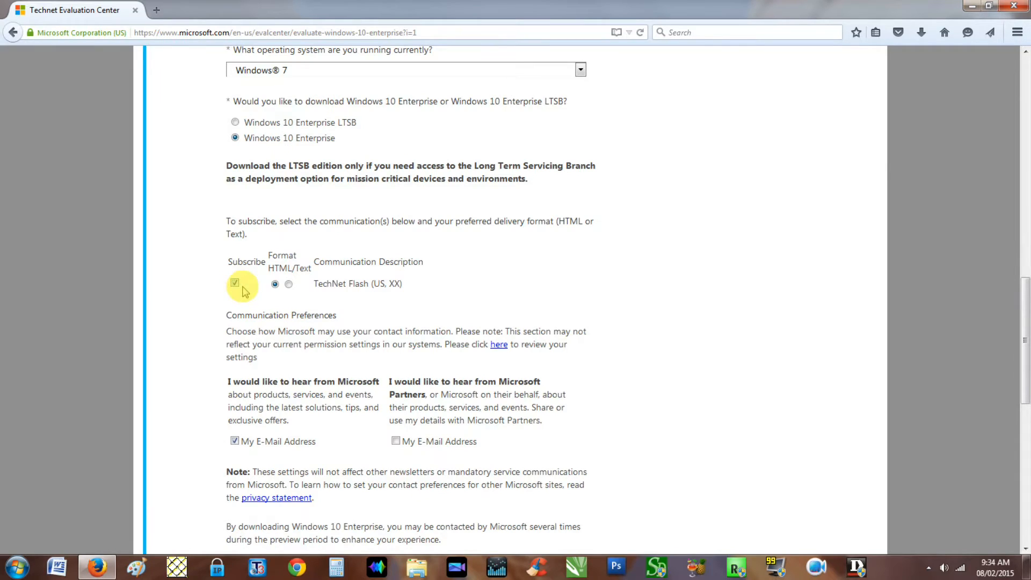
pyautogui.scroll(-3)
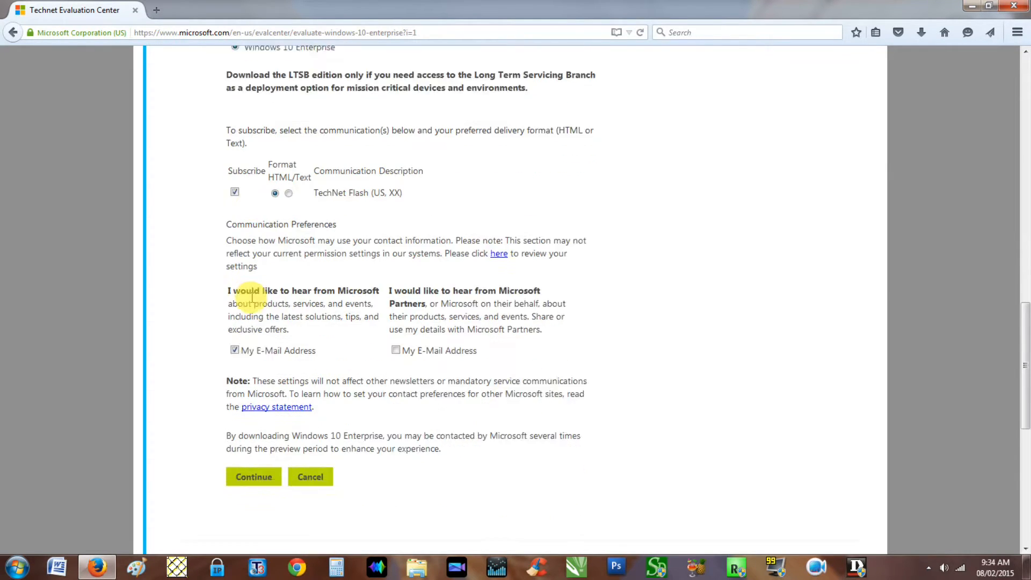
pyautogui.scroll(-3)
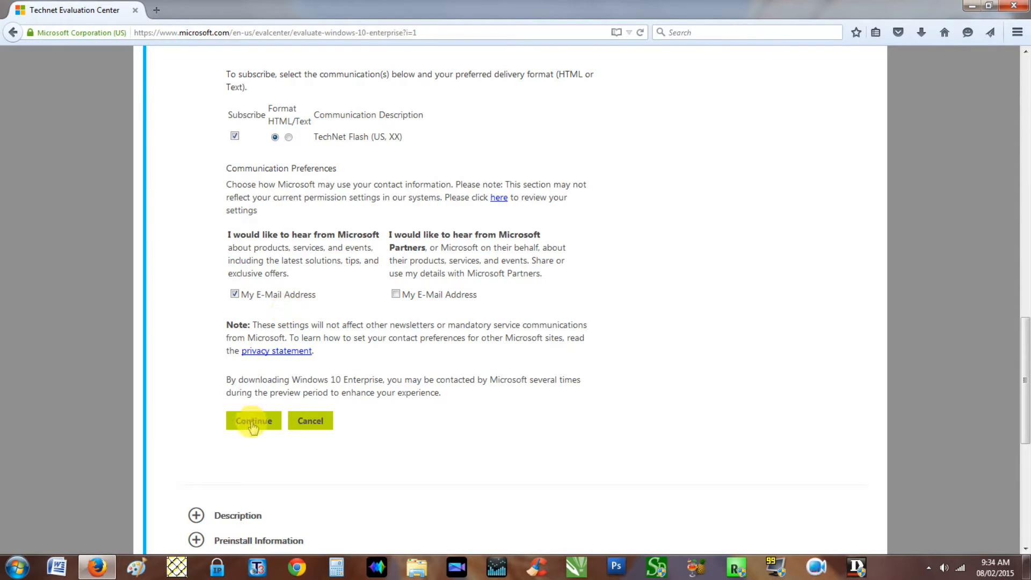
# - Submit the registration form with Continue and select the 64 bit version
pyautogui.click(253, 421)
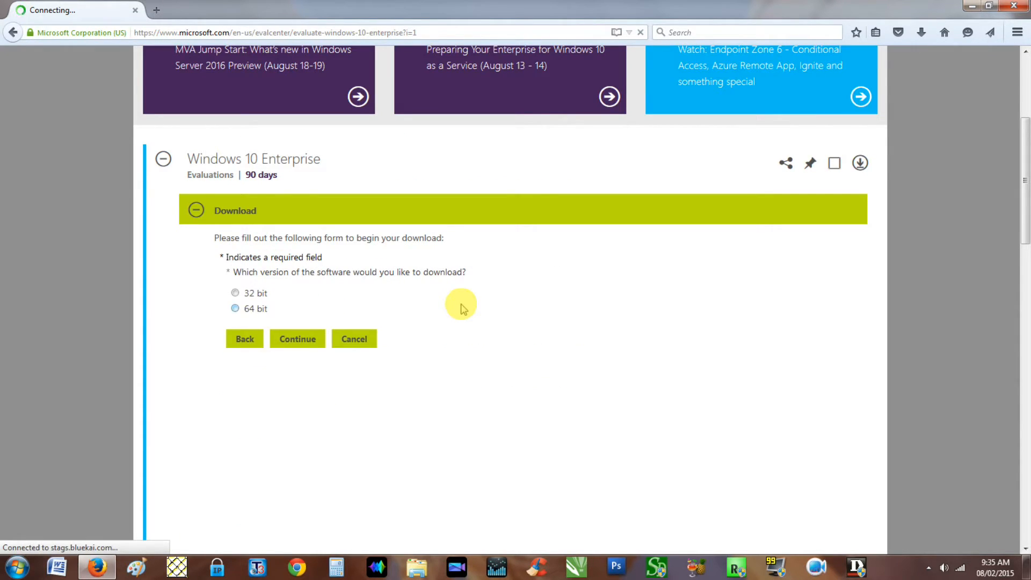
pyautogui.scroll(-3)
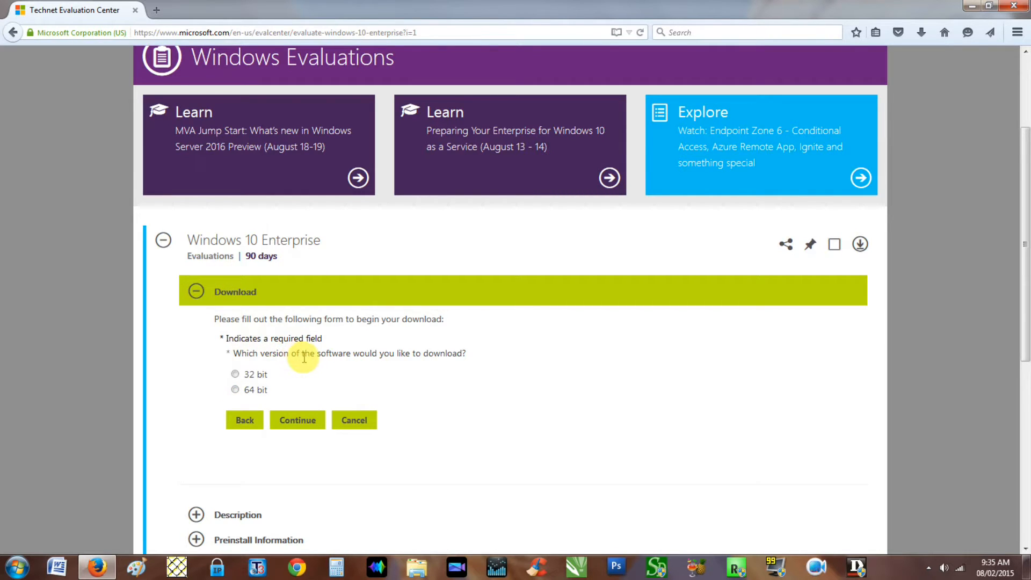
pyautogui.click(235, 390)
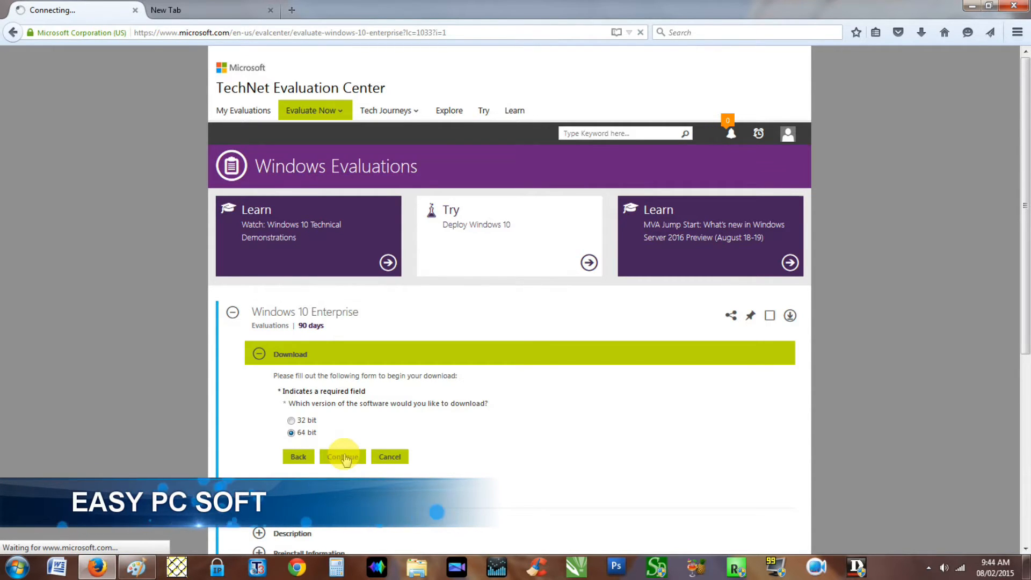
# - Confirm the 64 bit choice, then select English as download language and continue
pyautogui.click(342, 457)
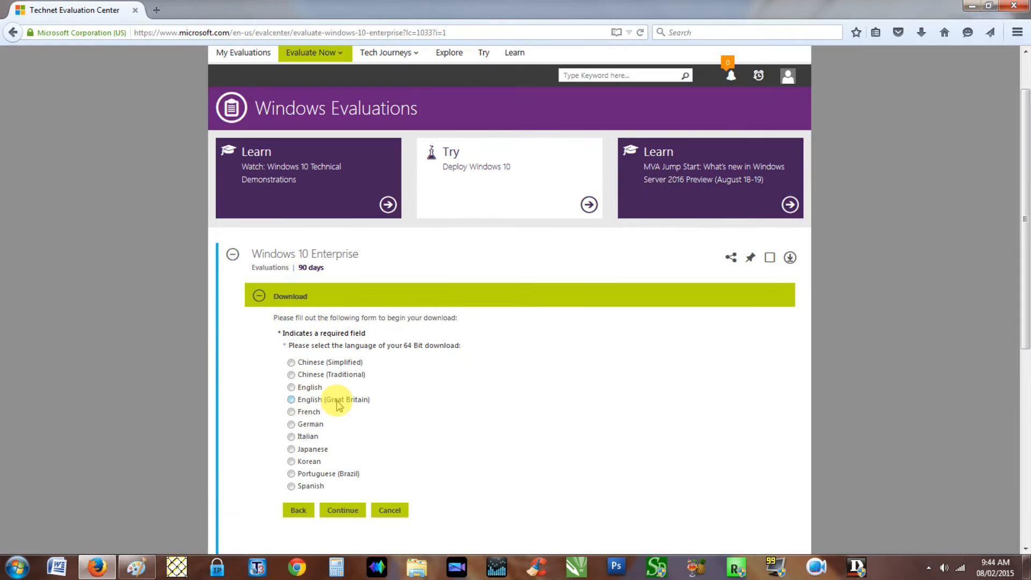
pyautogui.click(291, 387)
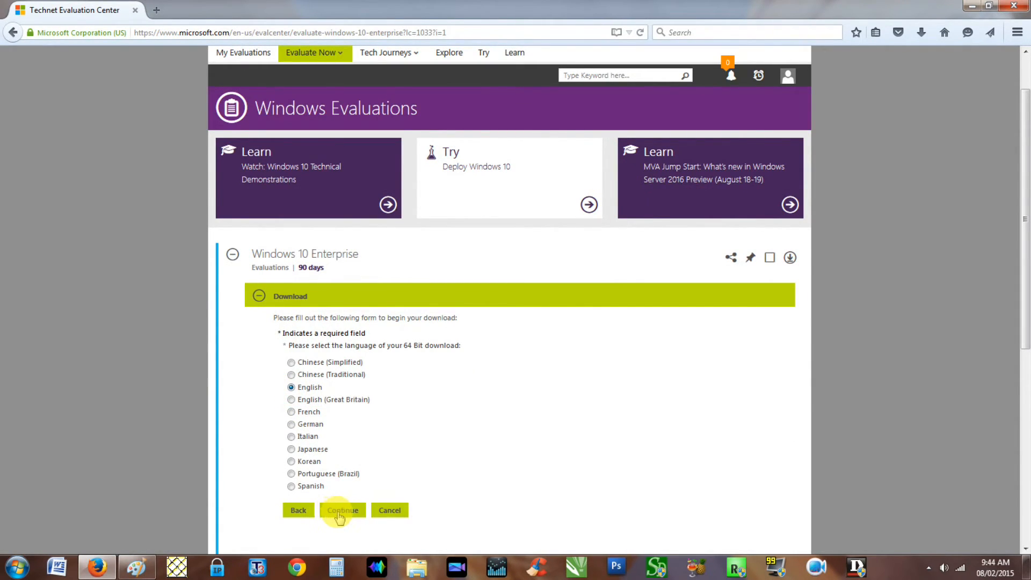
pyautogui.click(341, 511)
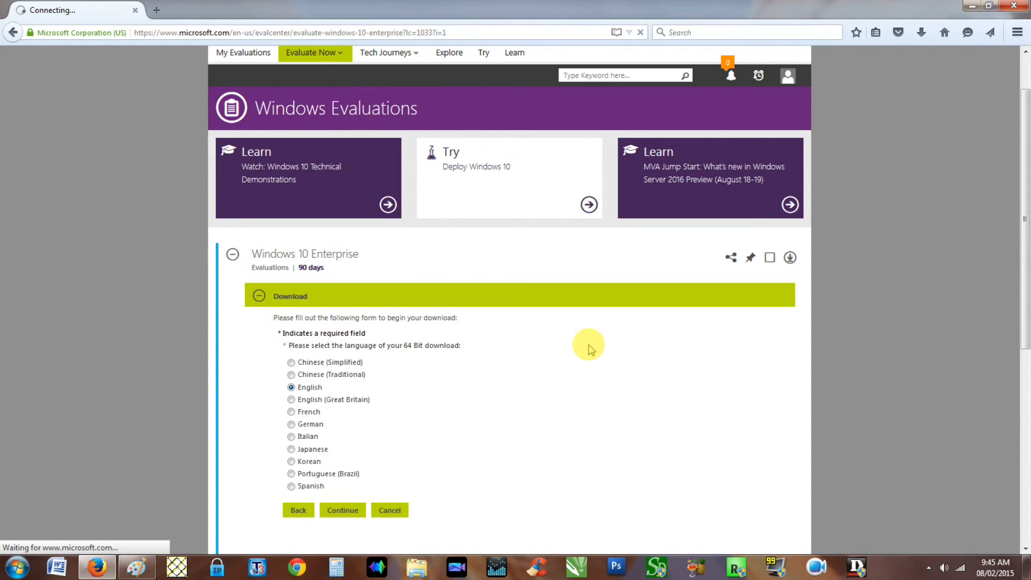
# - Start the ISO download and view its 3.7 GB progress in Firefox's Downloads panel
pyautogui.click(343, 511)
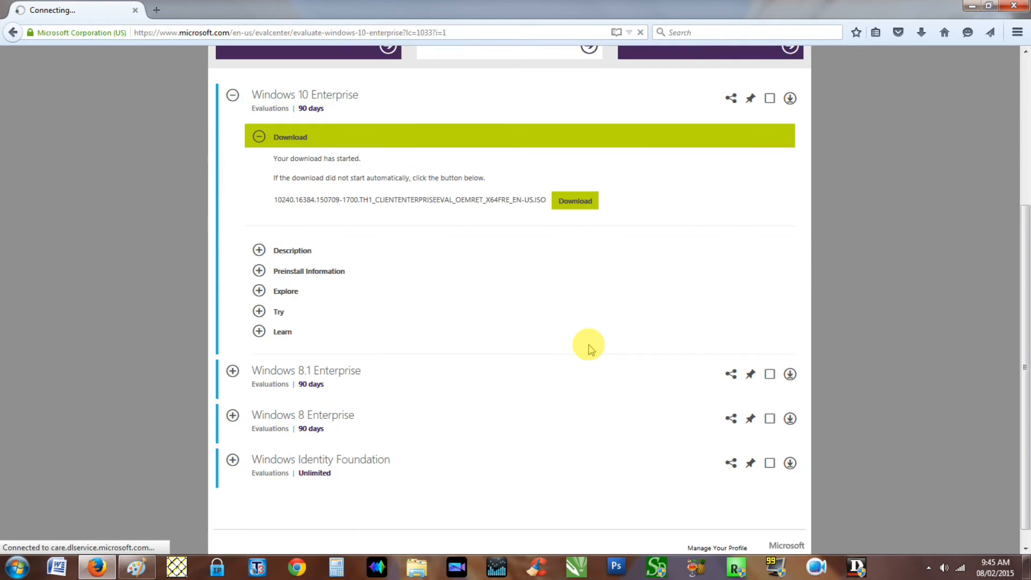
pyautogui.click(574, 200)
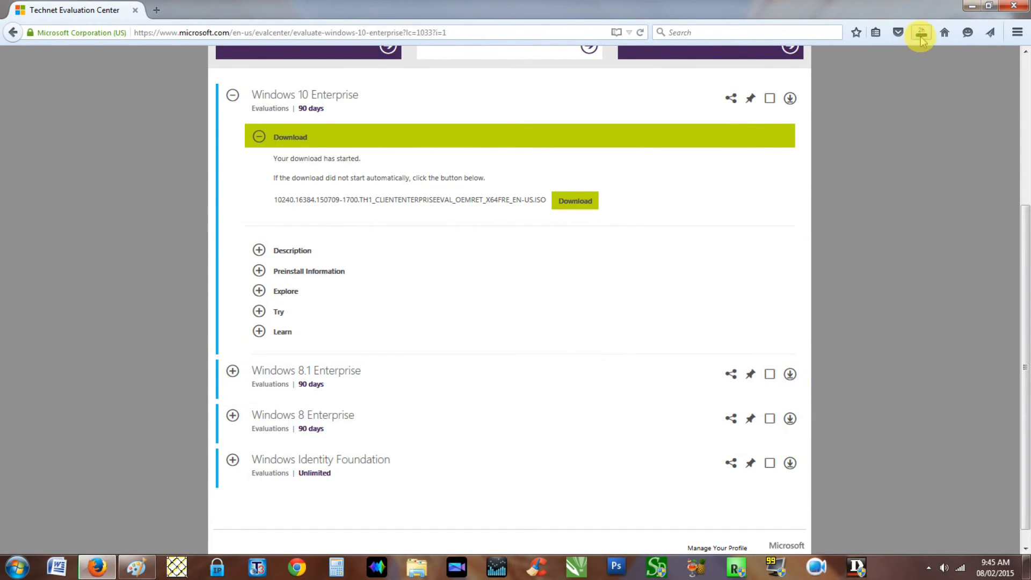
pyautogui.click(922, 31)
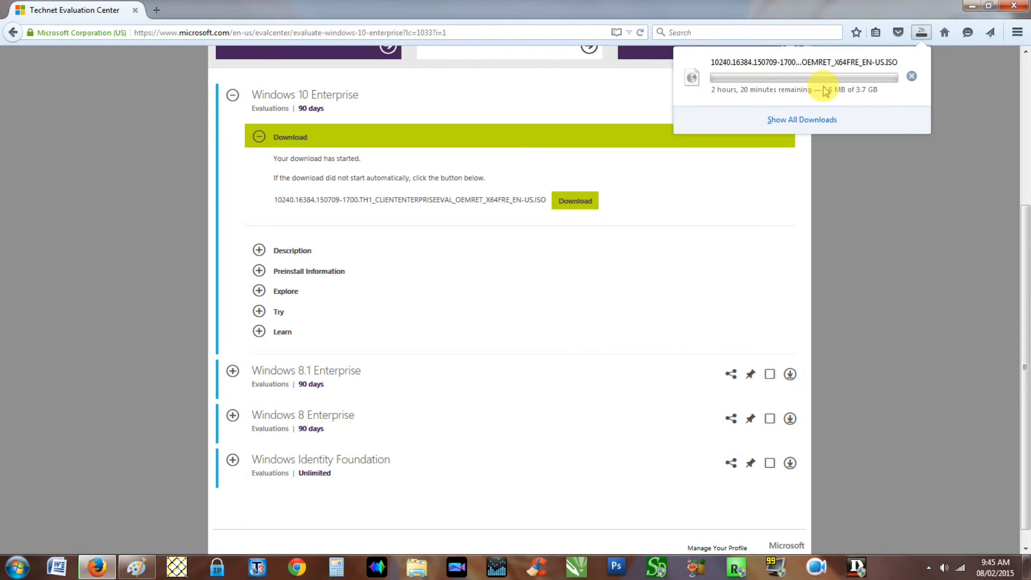